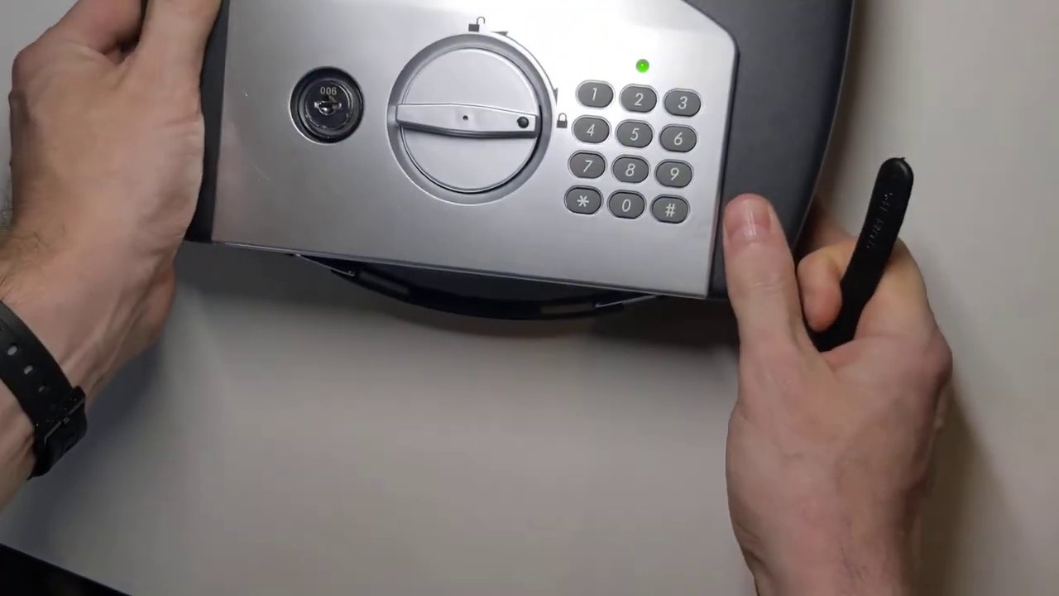
pyautogui.click(629, 206)
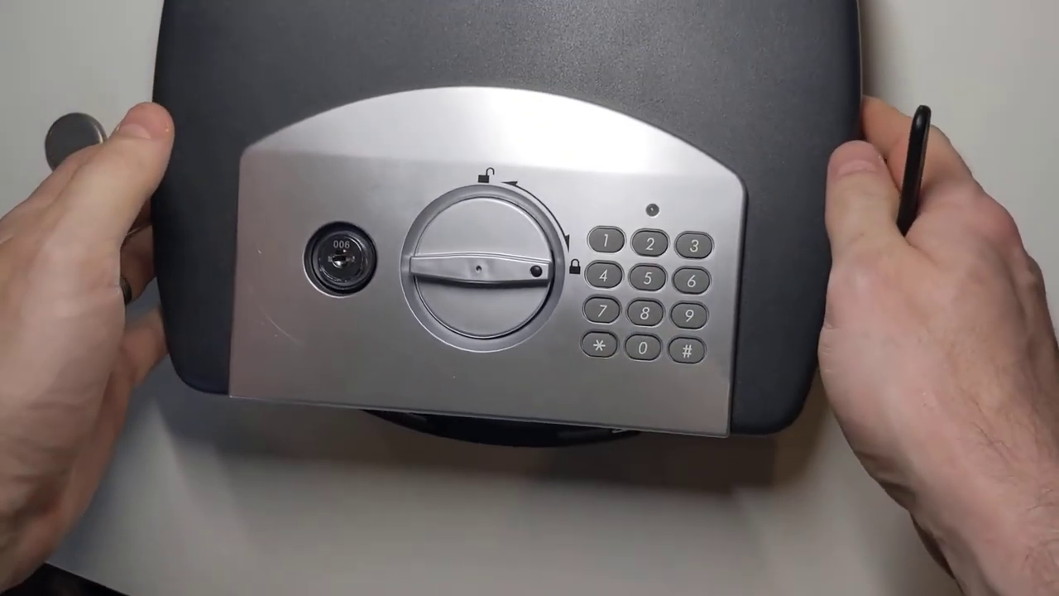
pyautogui.click(646, 348)
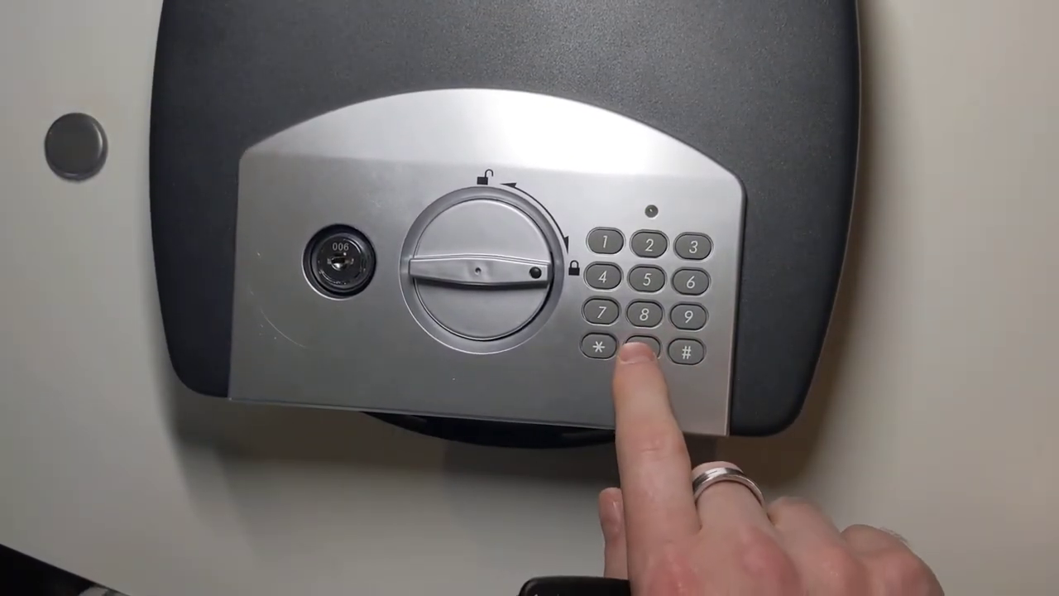
pyautogui.click(648, 348)
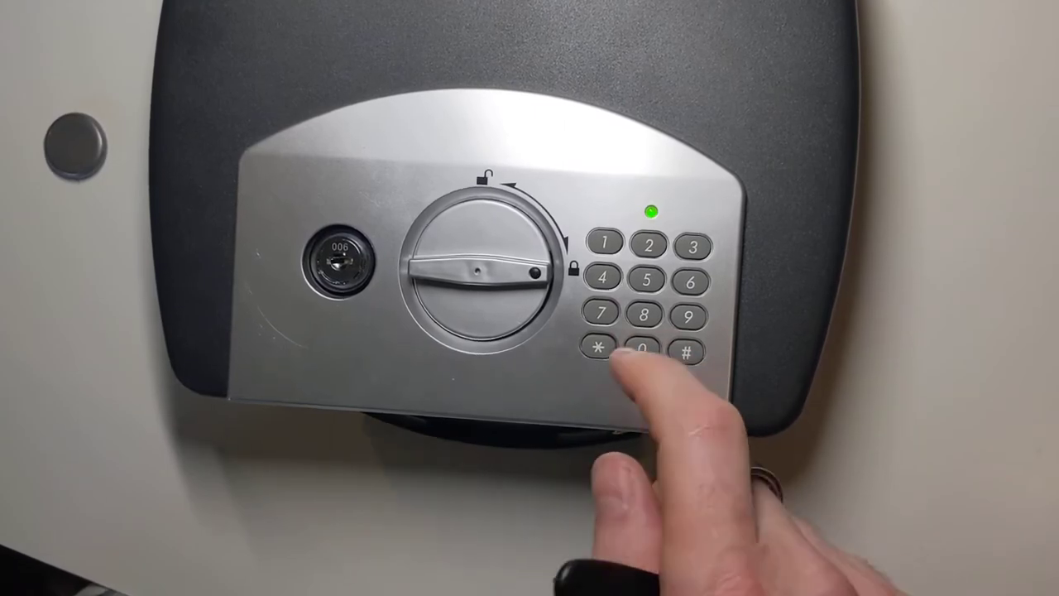